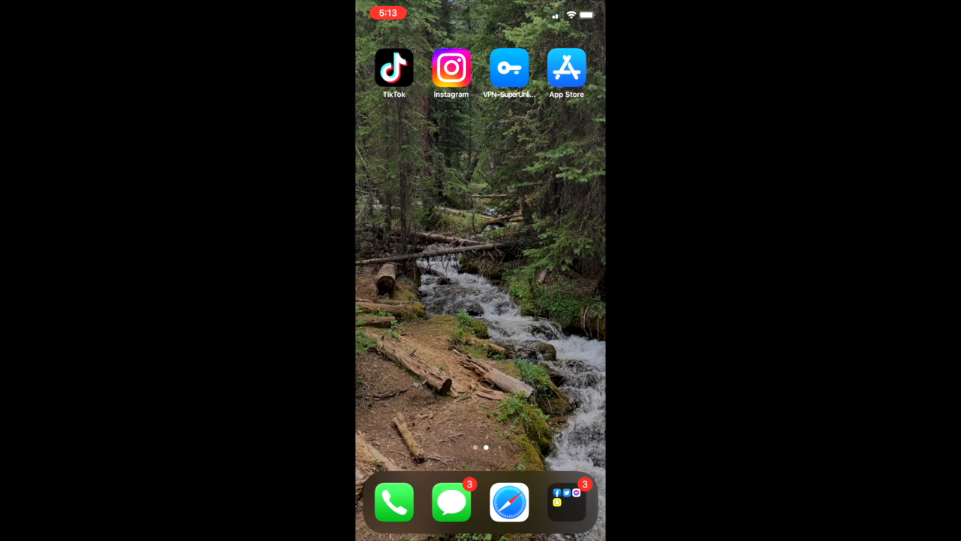
Step: Launch TikTok and reach Settings and privacy, scrolled to the cache section
left_click(393, 66)
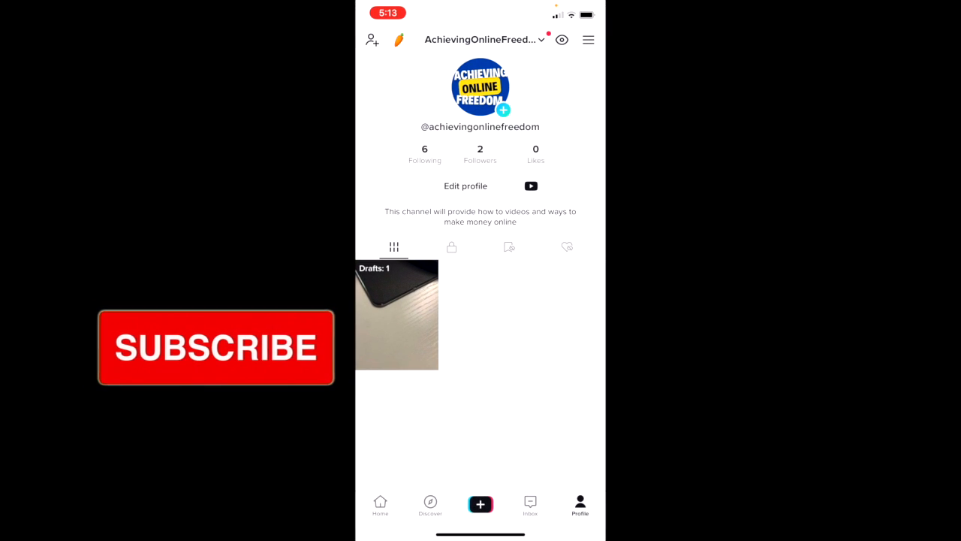
left_click(588, 39)
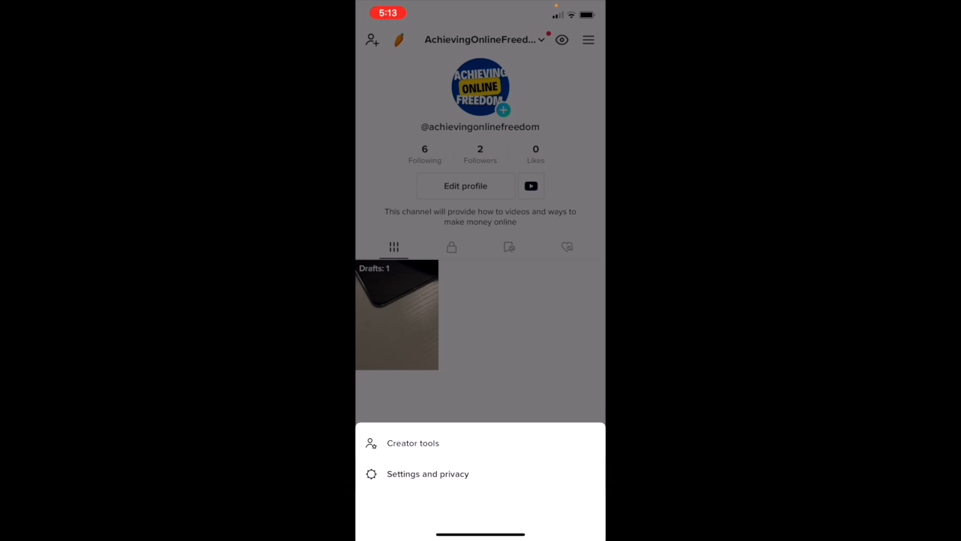
left_click(427, 474)
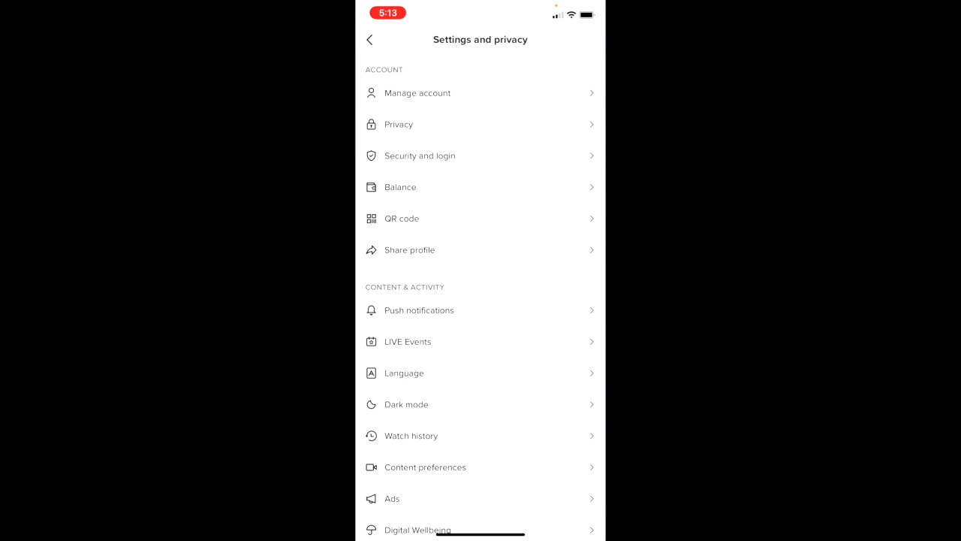
scroll("down", 3)
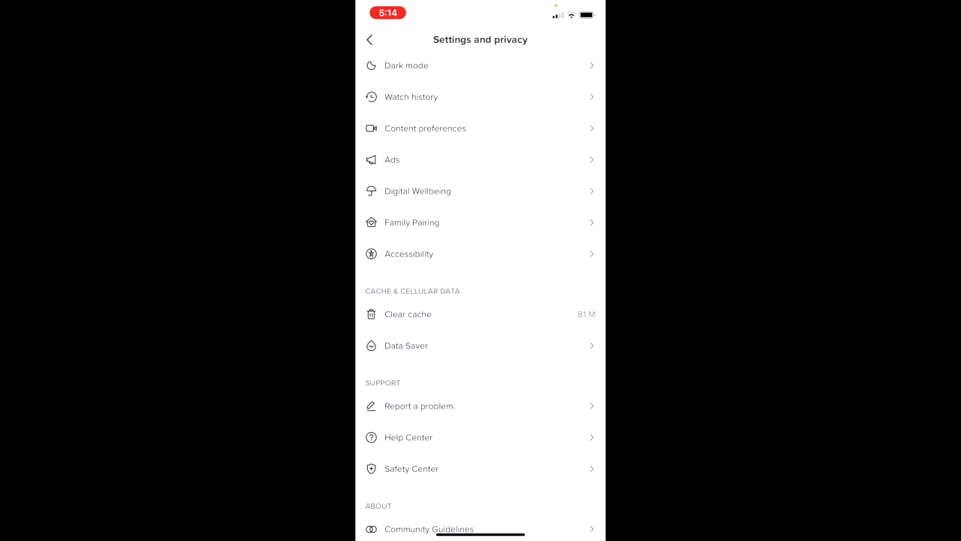
Step: Clear TikTok's cached data so the cache size reads 0 MB
left_click(409, 314)
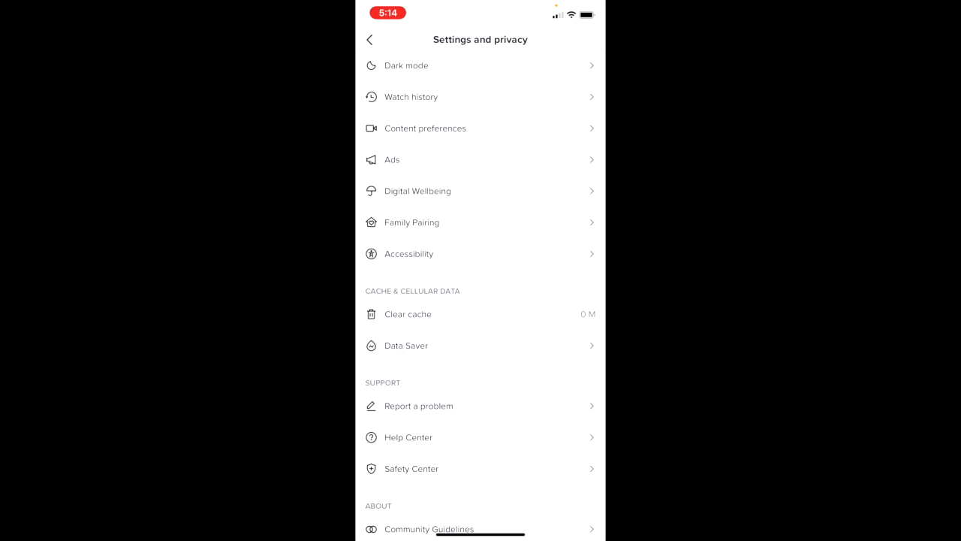
Step: Leave Settings and privacy and return to the profile page
scroll("down", 3)
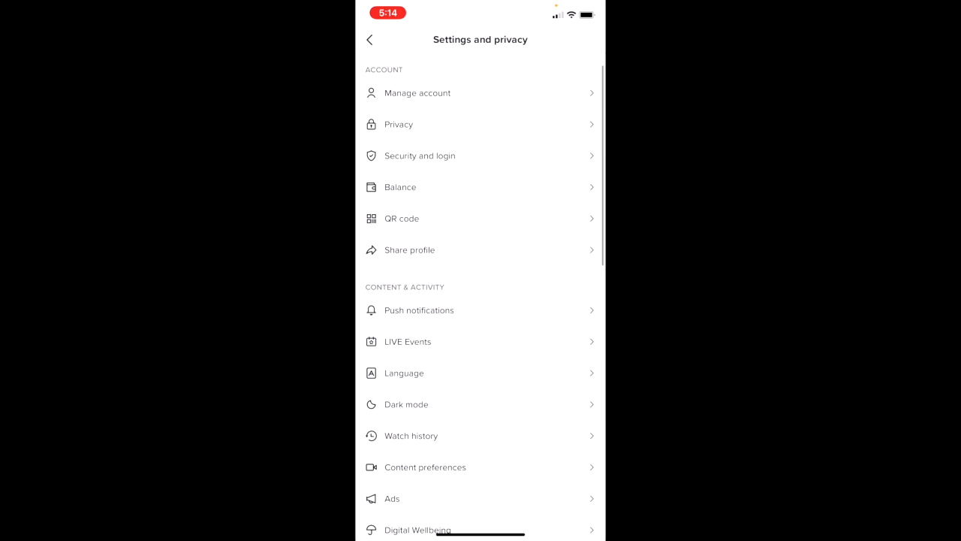
left_click(370, 39)
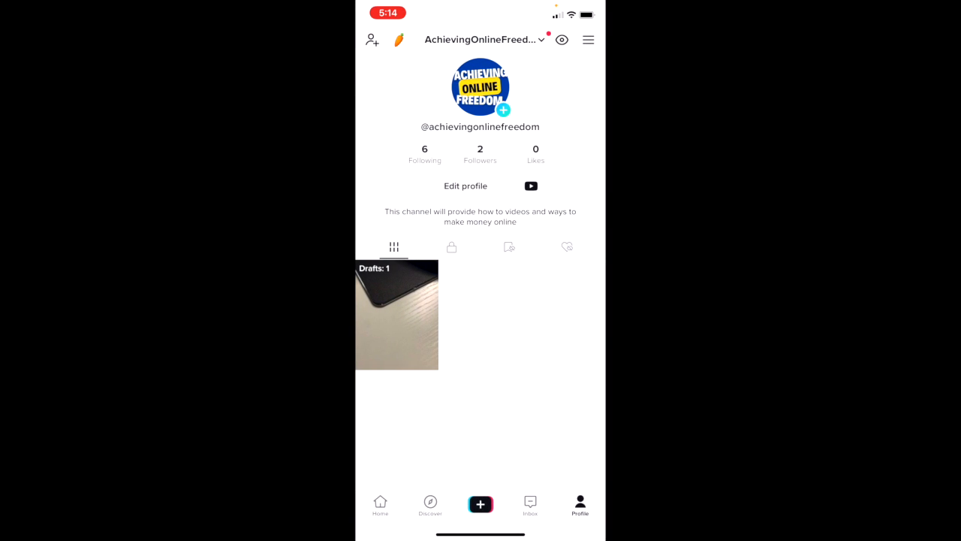